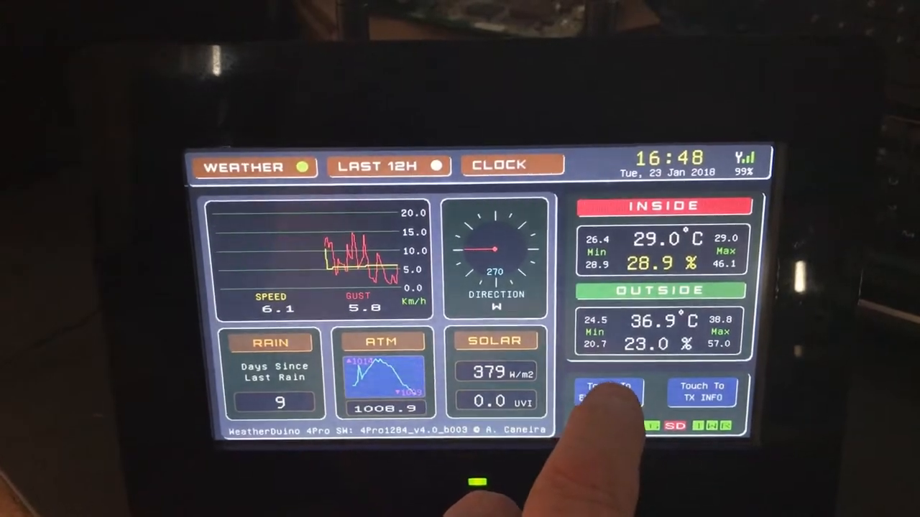
# Step: Cycle past the extra sensors page to the transmitters info page showing battery voltage, packet counts and RF efficiency
pyautogui.click(610, 394)
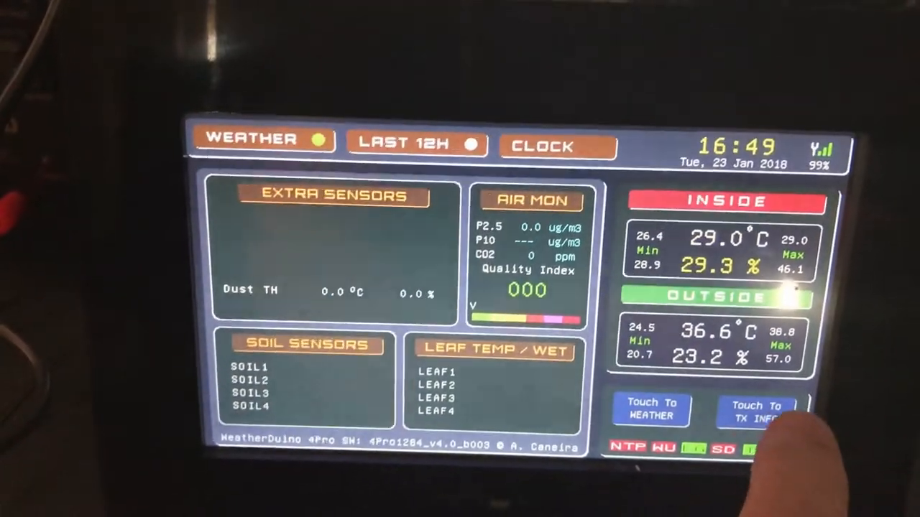
pyautogui.click(756, 411)
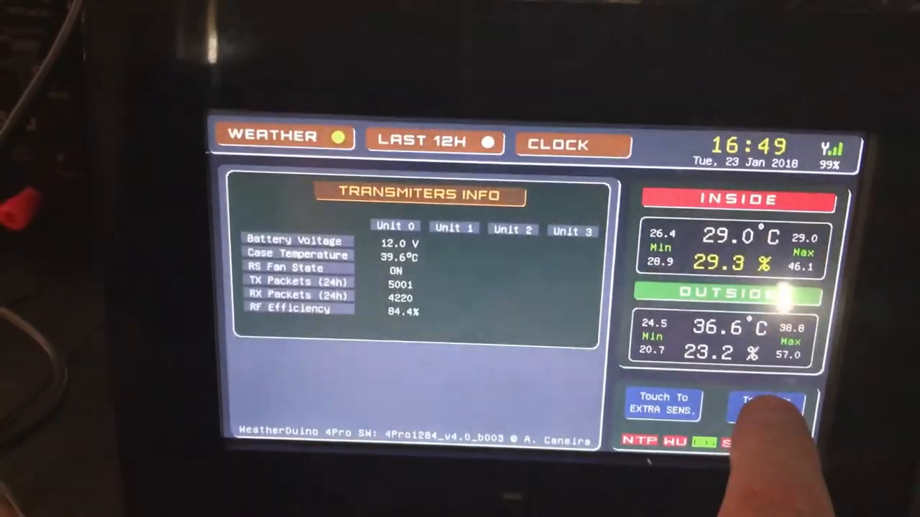
pyautogui.click(765, 405)
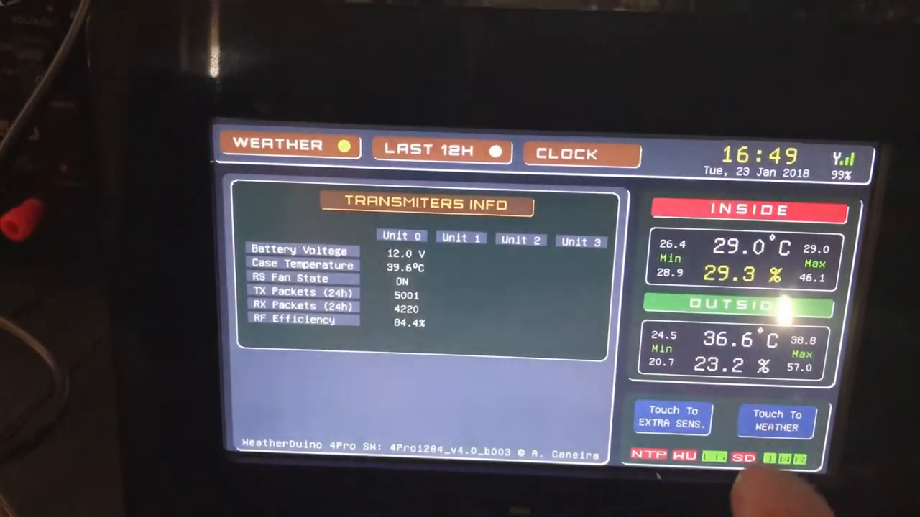